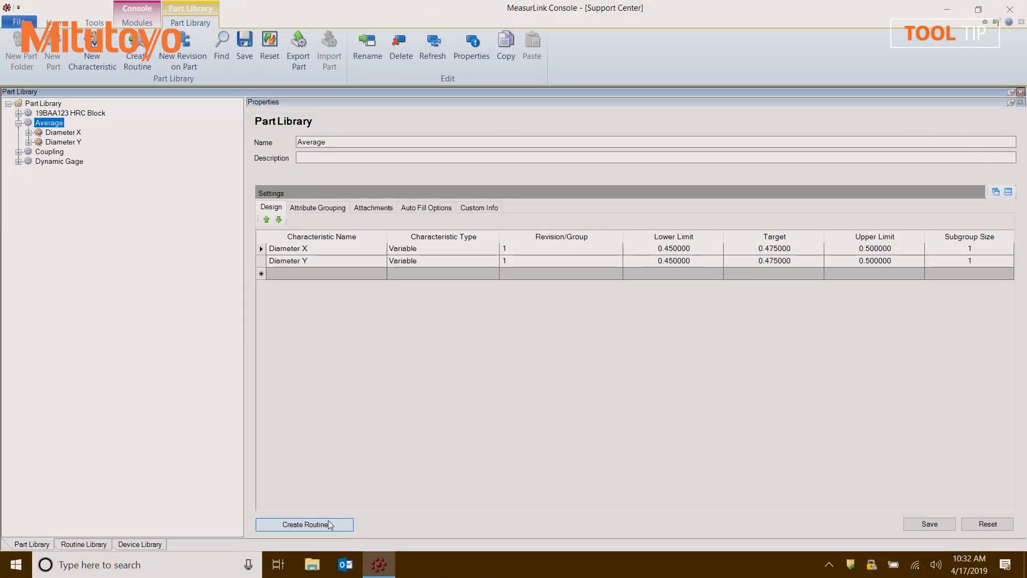
pyautogui.moveTo(83, 382)
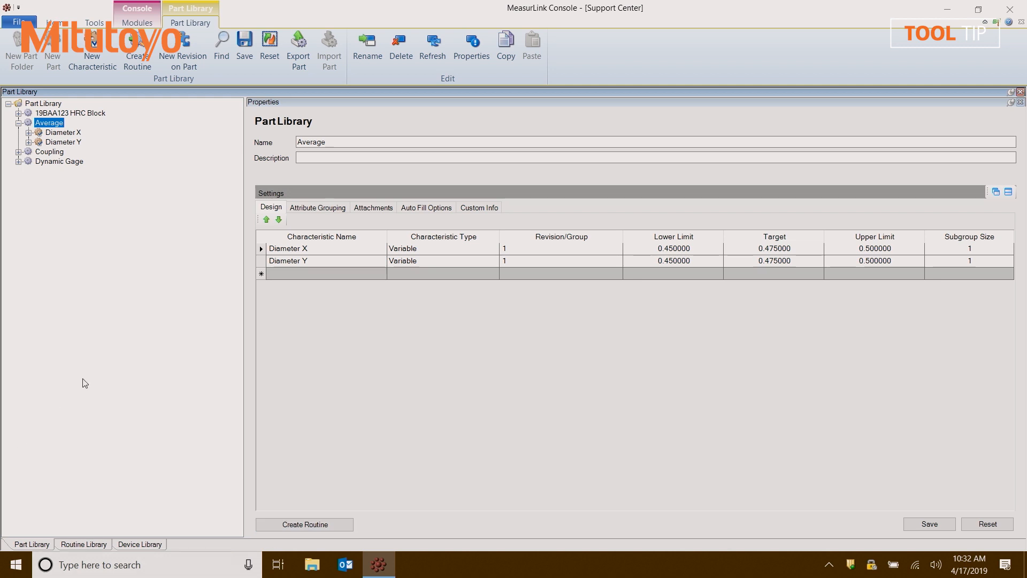
pyautogui.moveTo(75, 106)
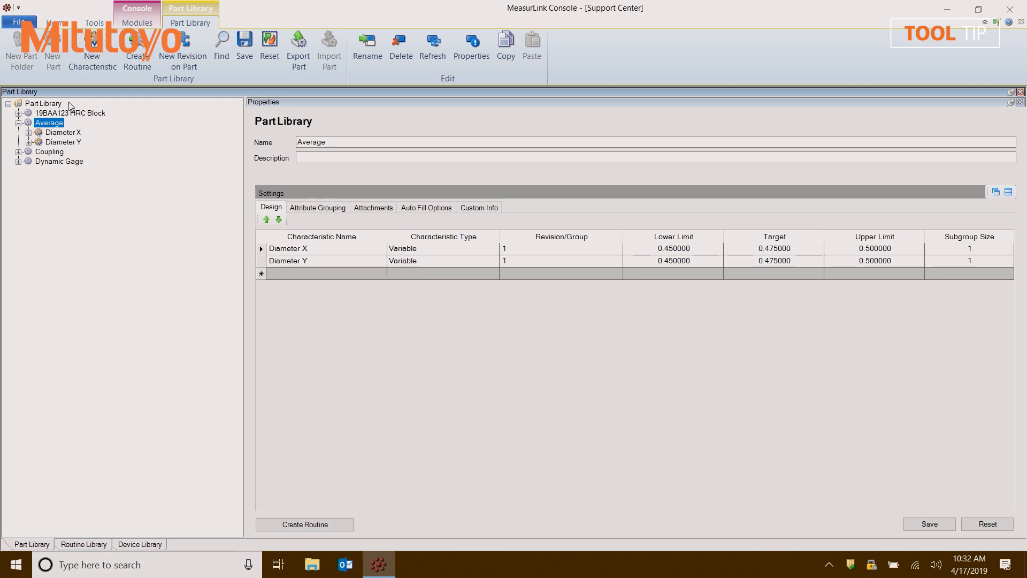
# Create a new characteristic named Average under the Average part.
pyautogui.click(92, 41)
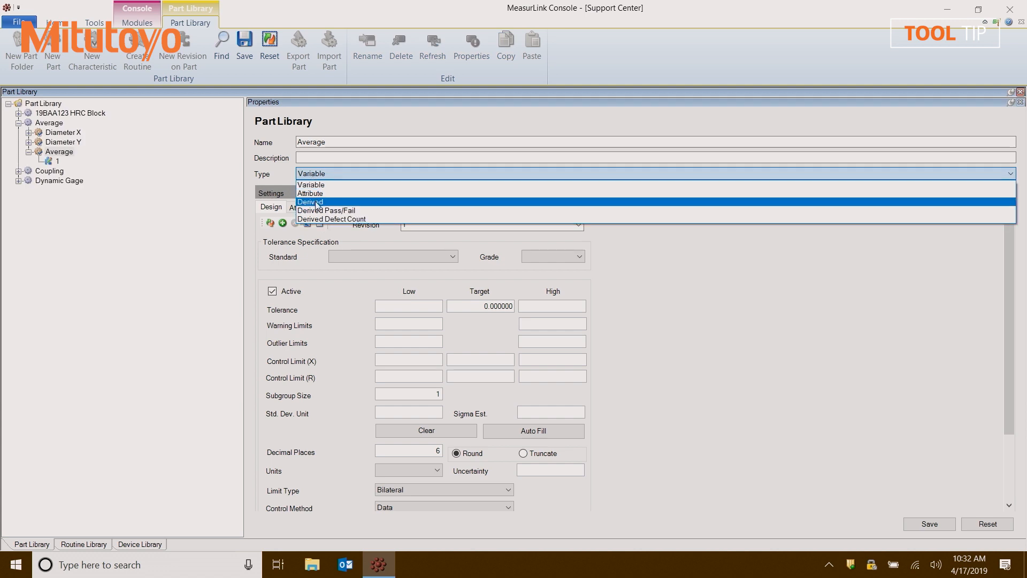
# Change the Average characteristic's type to Derived and open its Equation editor.
pyautogui.click(310, 202)
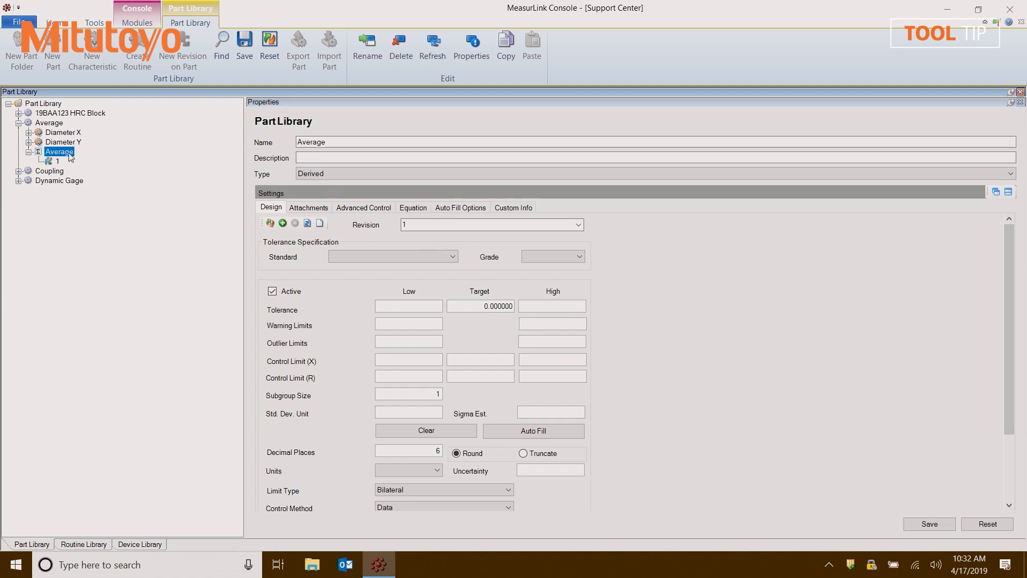
pyautogui.click(56, 142)
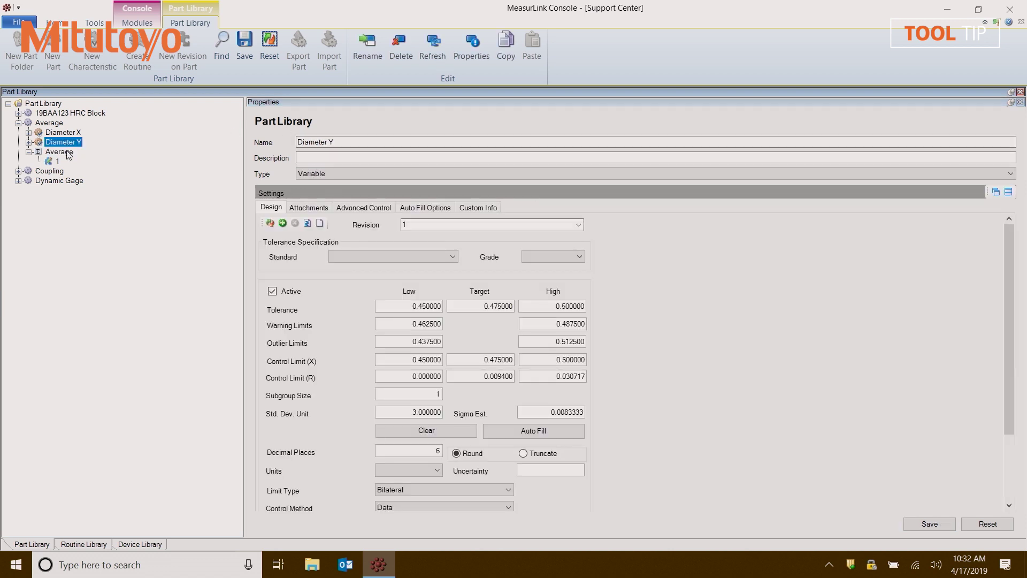
pyautogui.click(53, 151)
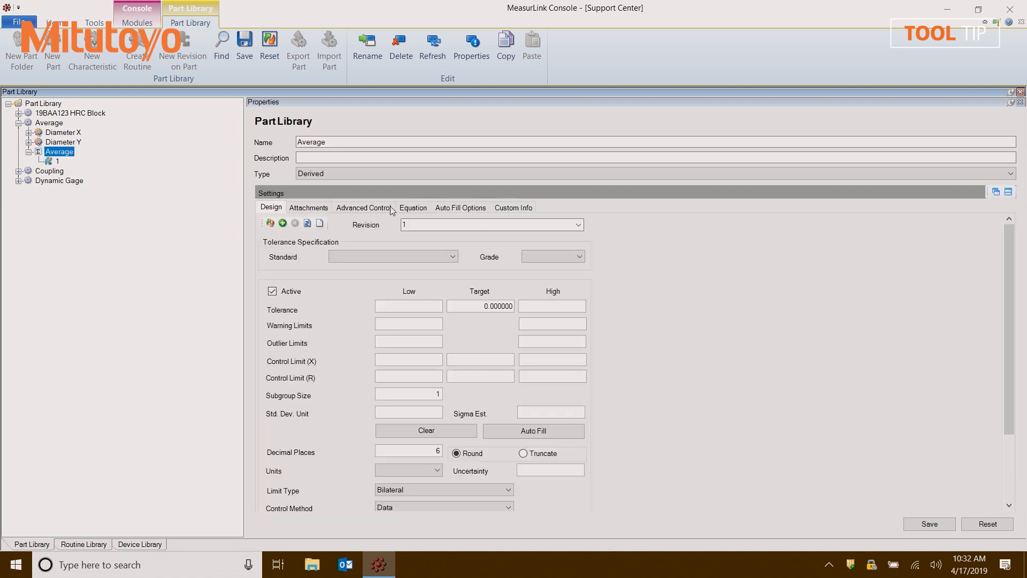
pyautogui.click(413, 207)
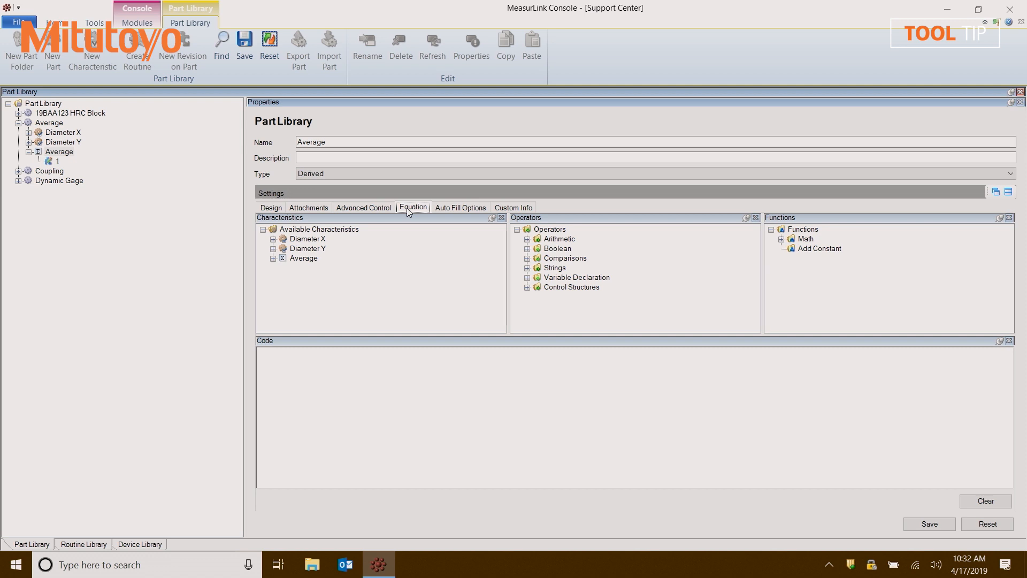
pyautogui.moveTo(396, 309)
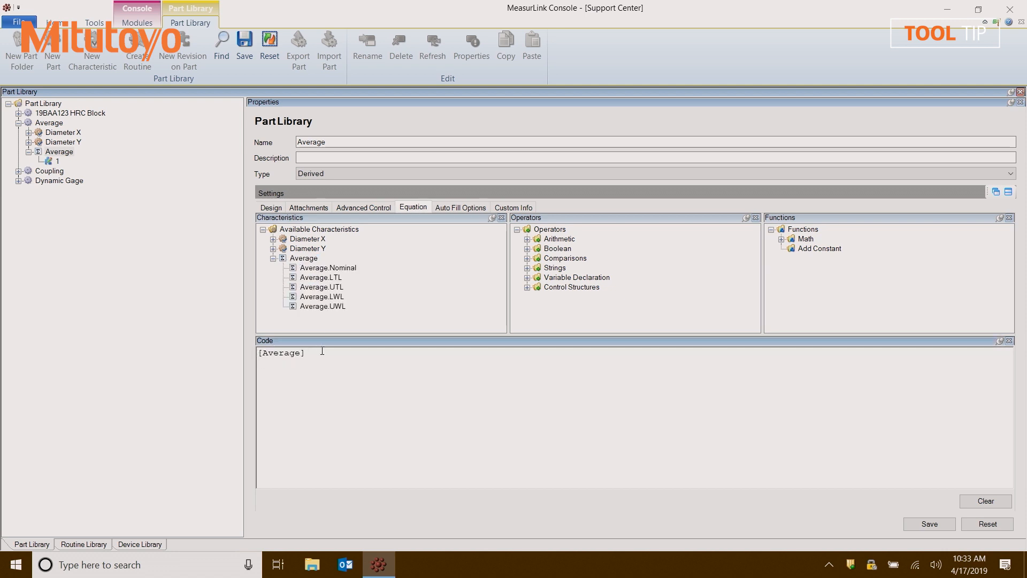
# Enter the equation [Average] = ([Diameter X] + [Diameter Y])/2; in the Code pane.
pyautogui.write('=')
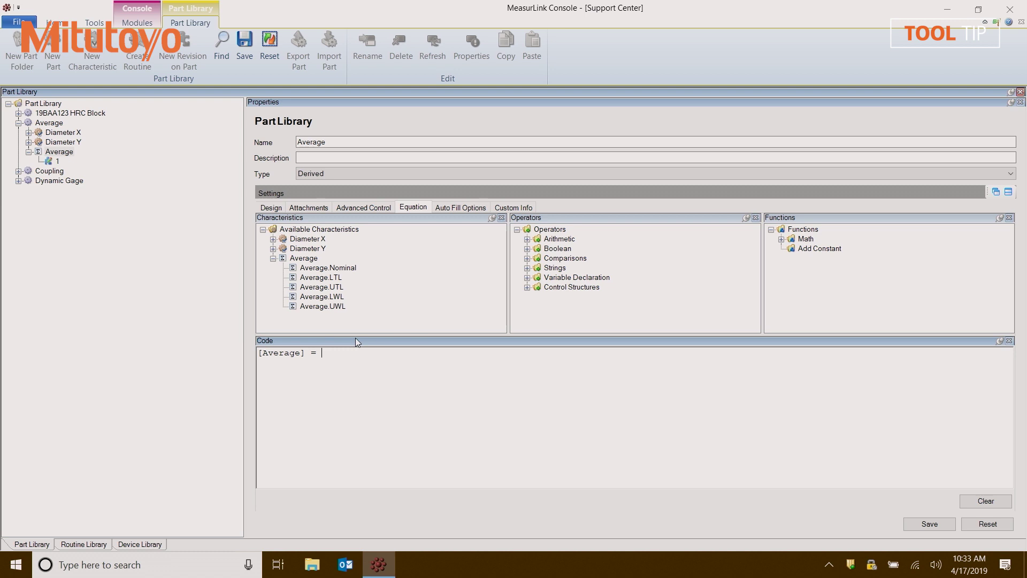
pyautogui.moveTo(313, 243)
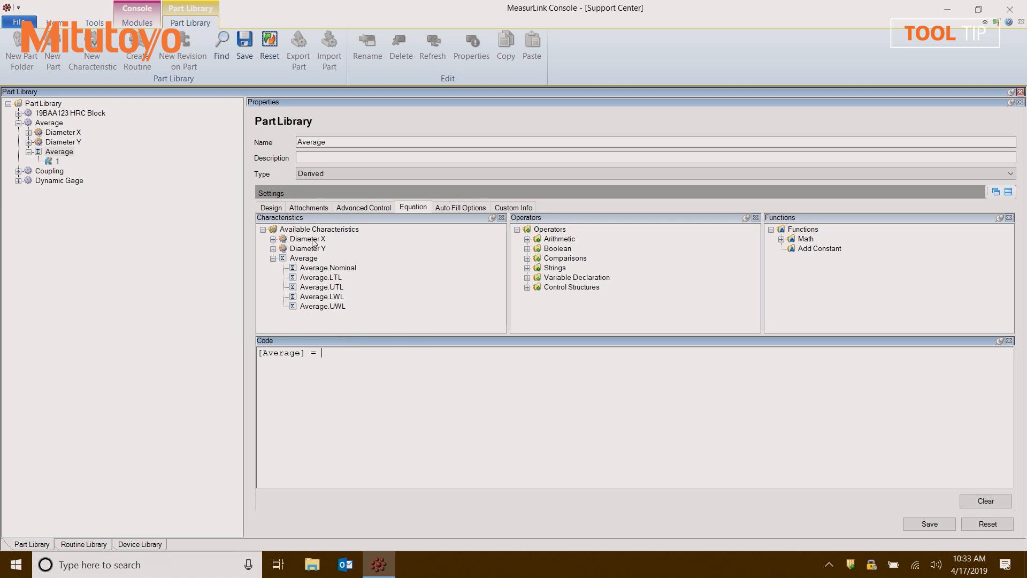
pyautogui.write('((')
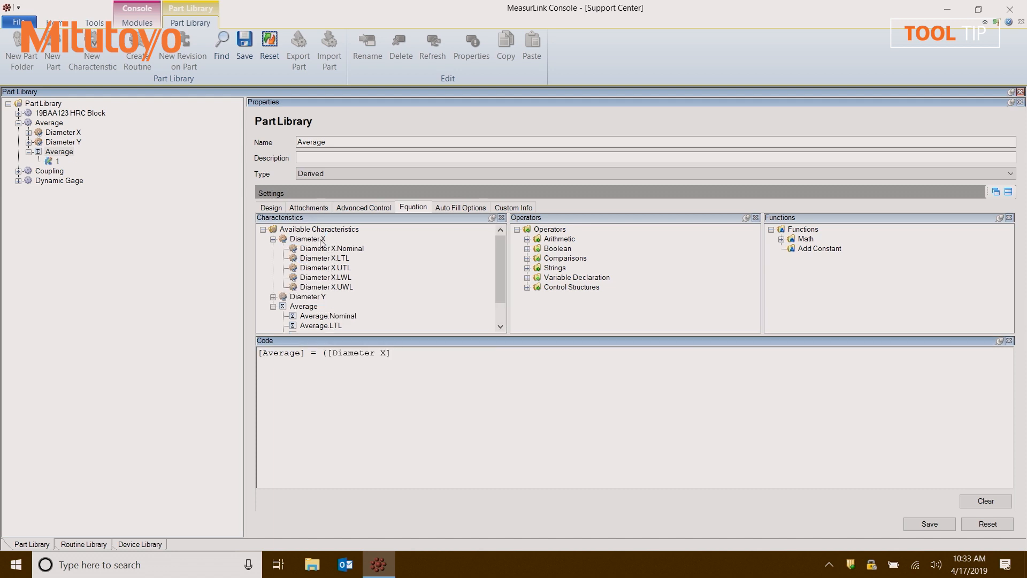
pyautogui.write('+ [Diameter Y')
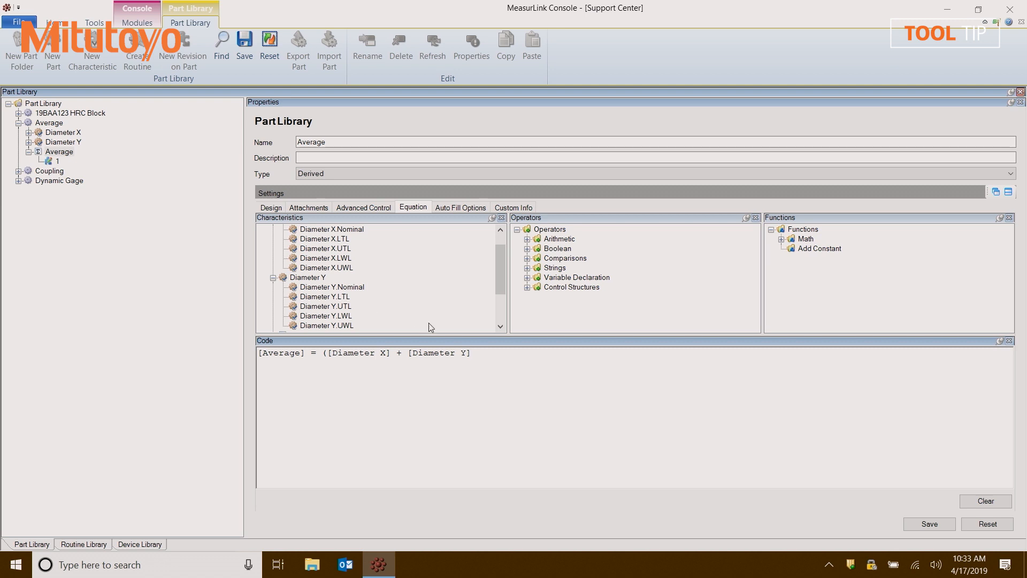
pyautogui.write(')')
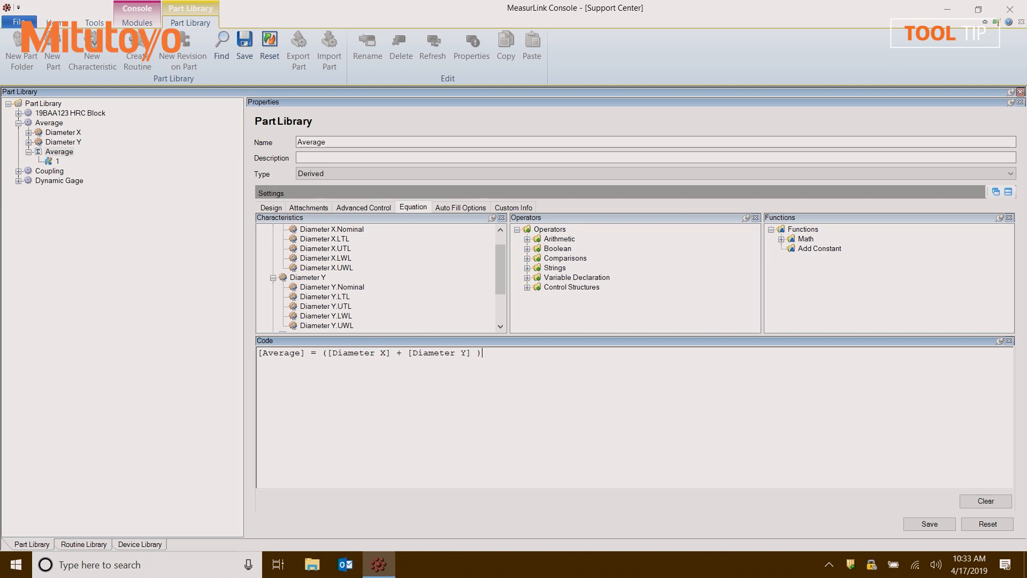
pyautogui.write('/2')
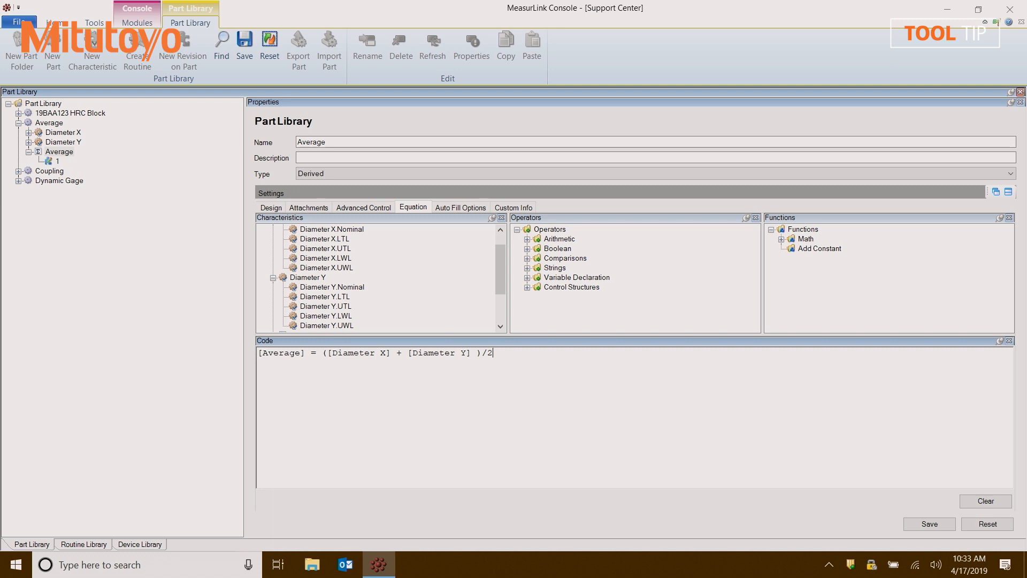
pyautogui.write(';')
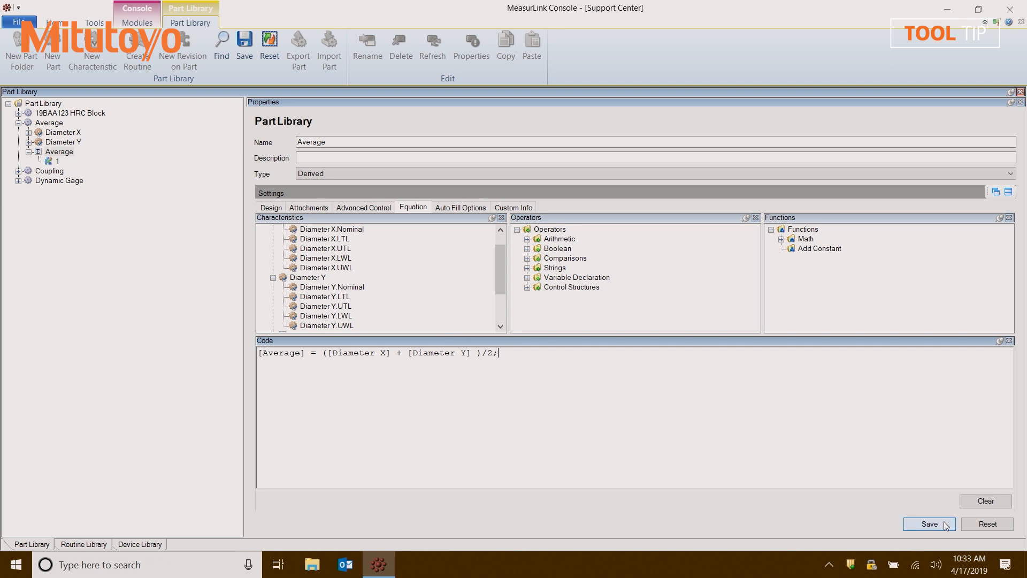
# Save the Average equation, reselect the characteristic, and go to the Routine Library.
pyautogui.click(929, 524)
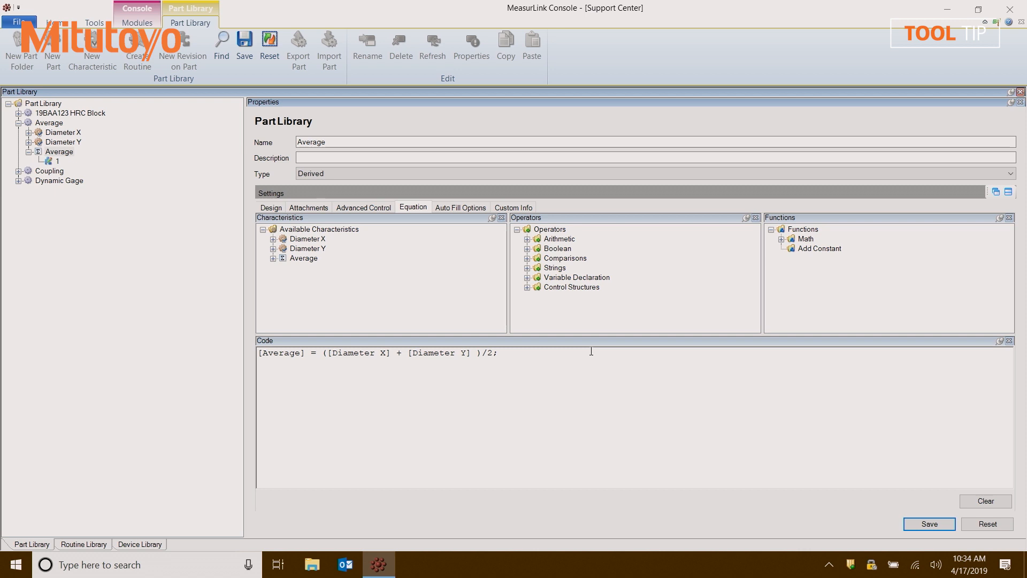
pyautogui.moveTo(213, 252)
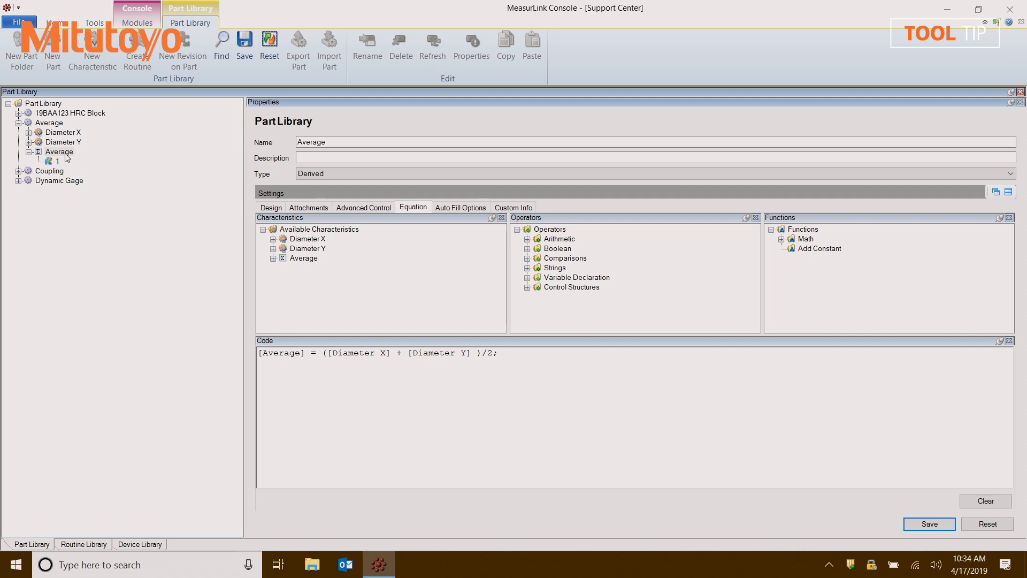
pyautogui.click(57, 151)
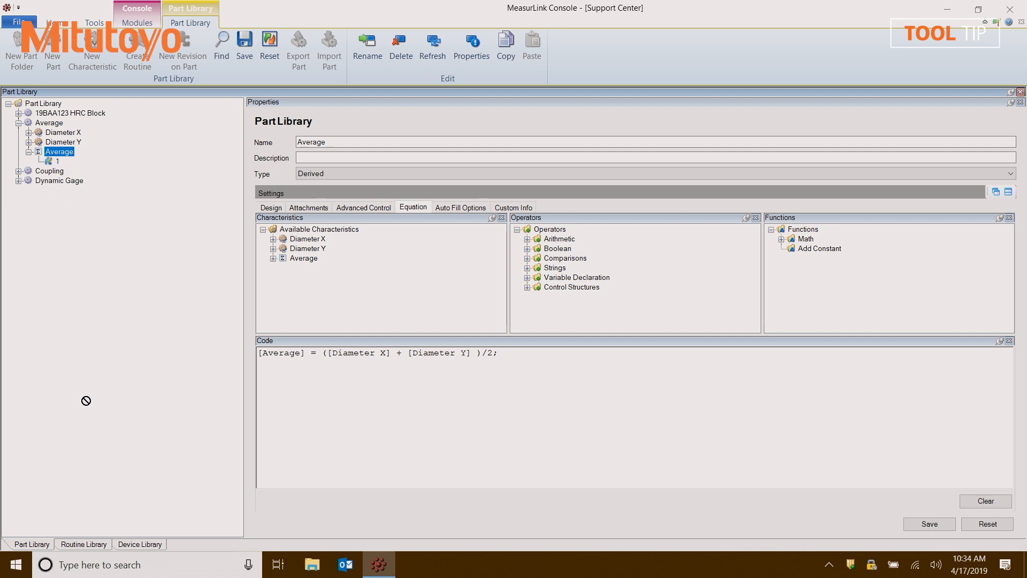
pyautogui.click(83, 544)
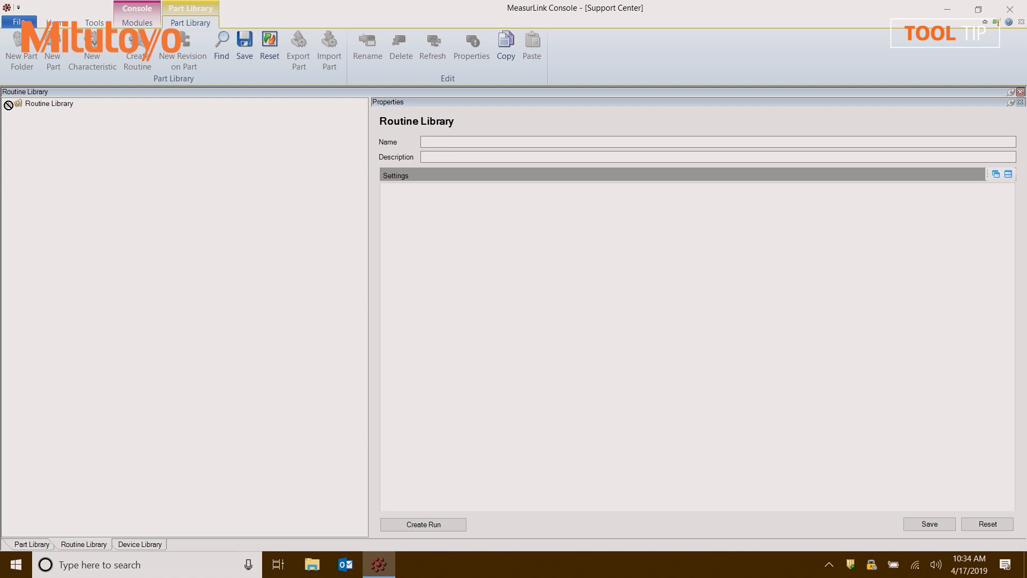
# Expand the Average routine, review its Diameter X, Diameter Y and Average characteristics, and start a run.
pyautogui.click(8, 103)
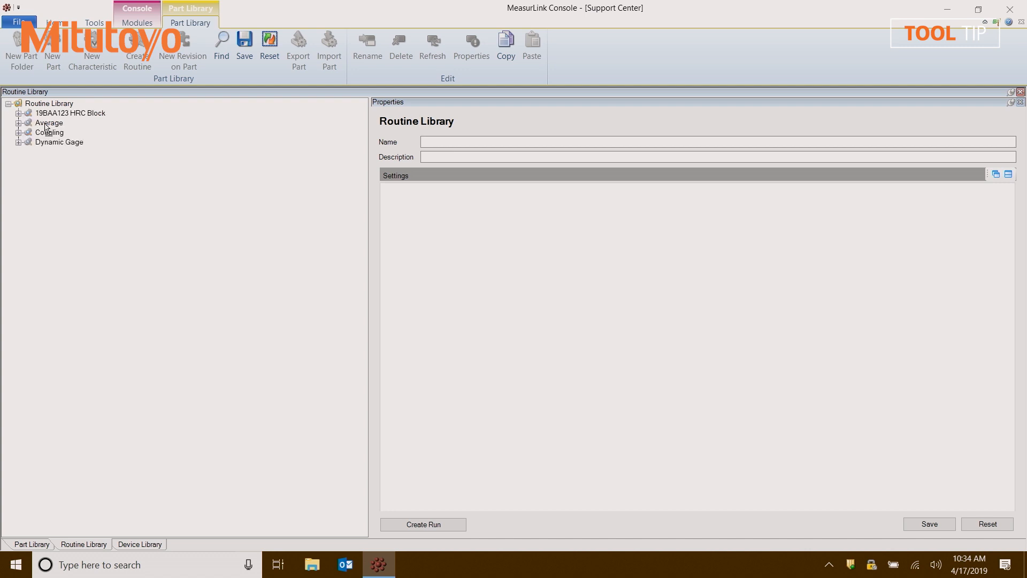
pyautogui.click(20, 123)
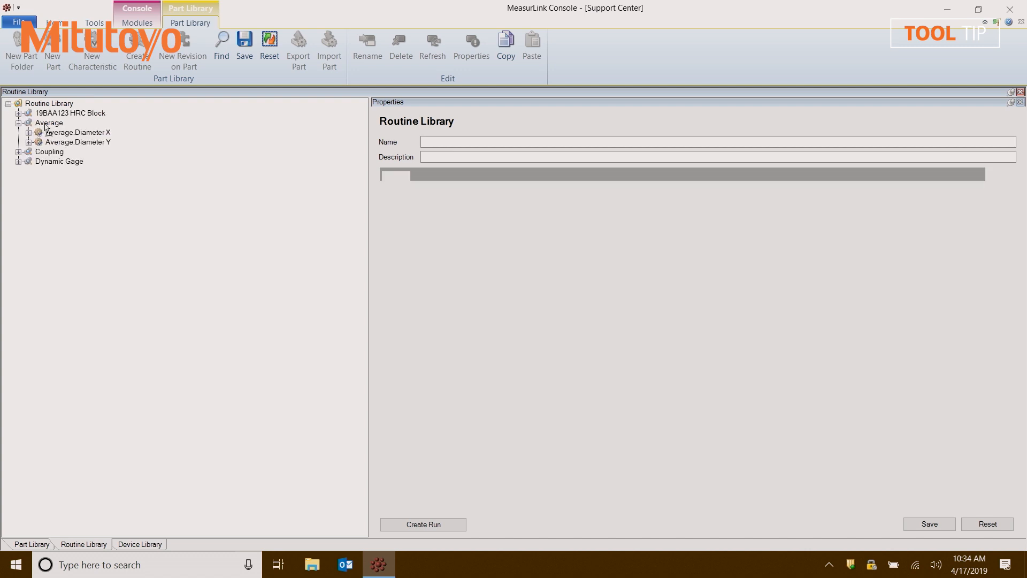
pyautogui.click(48, 122)
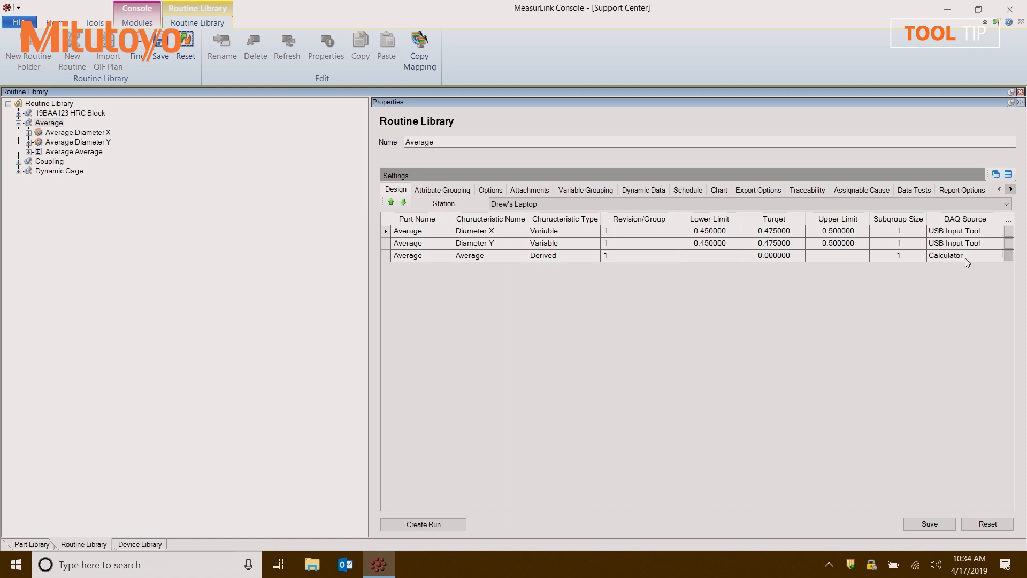
pyautogui.click(930, 524)
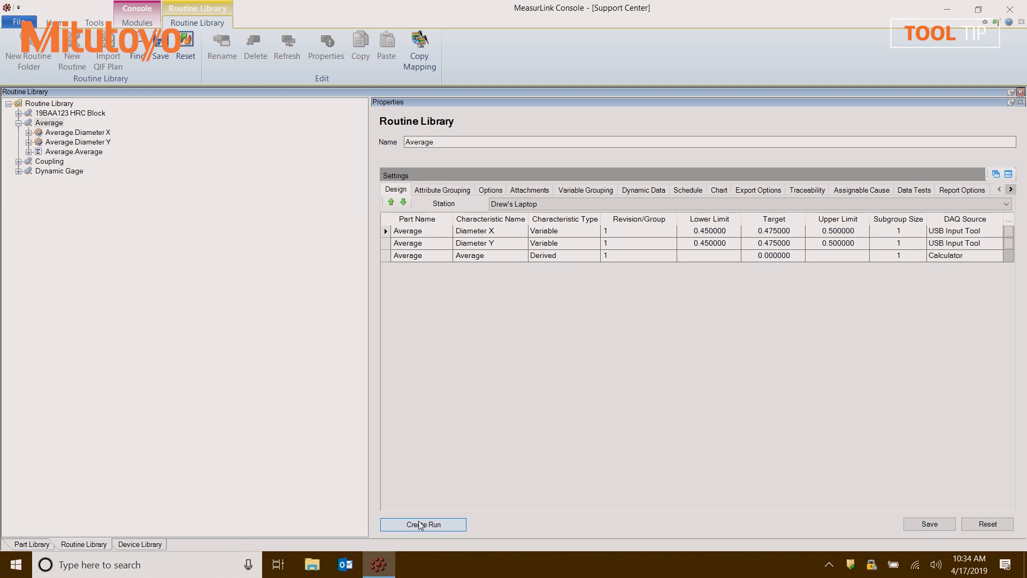
pyautogui.click(422, 524)
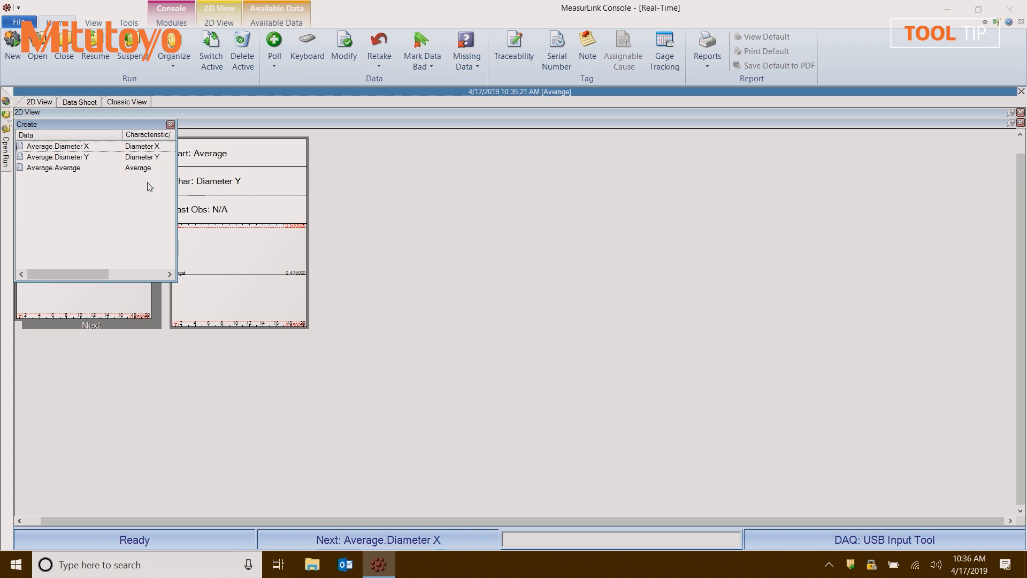
# Add the Average callout, apply one layout to all callouts, and capture Diameter X (0.461000).
pyautogui.click(54, 167)
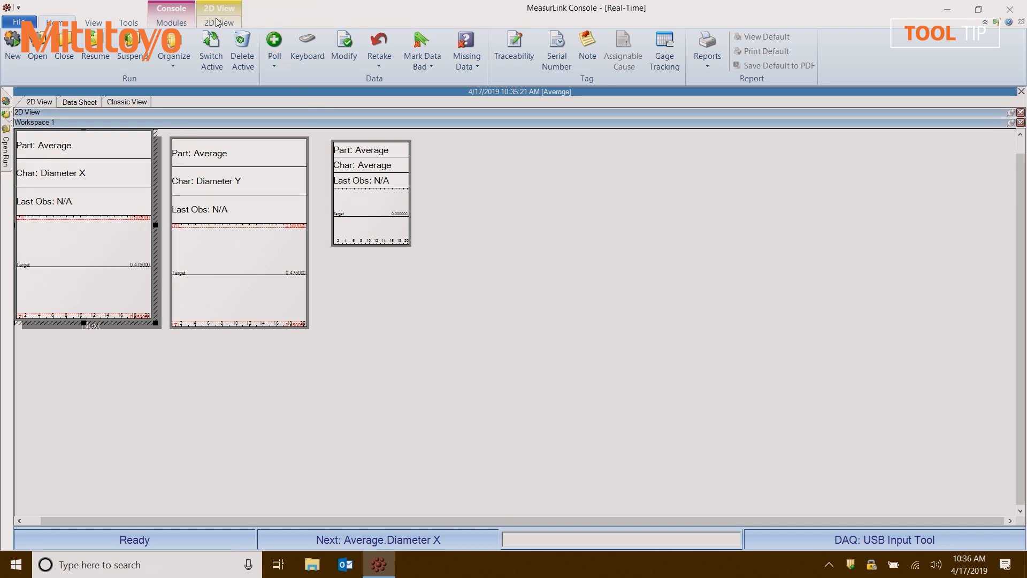
pyautogui.click(215, 23)
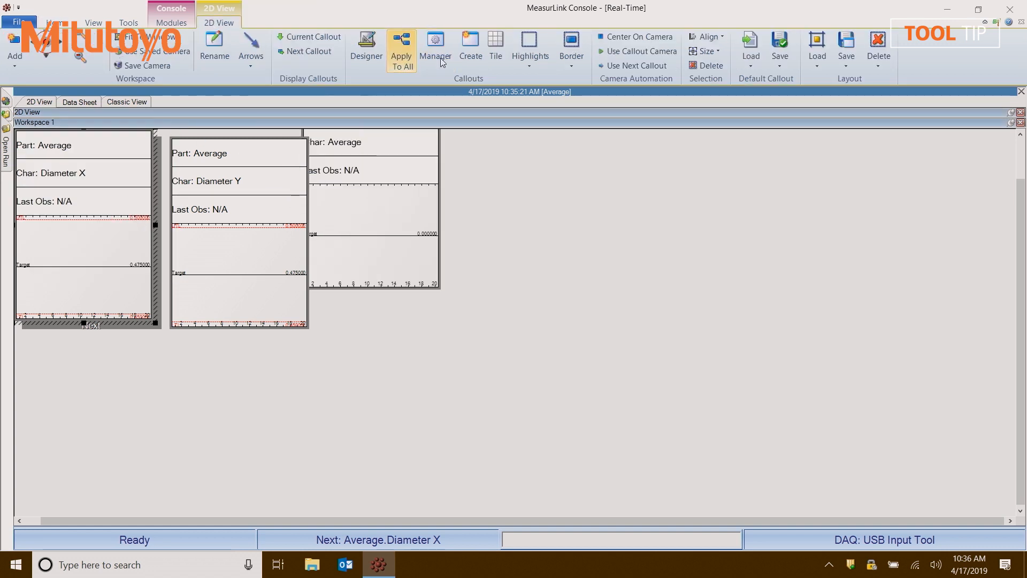
pyautogui.click(495, 43)
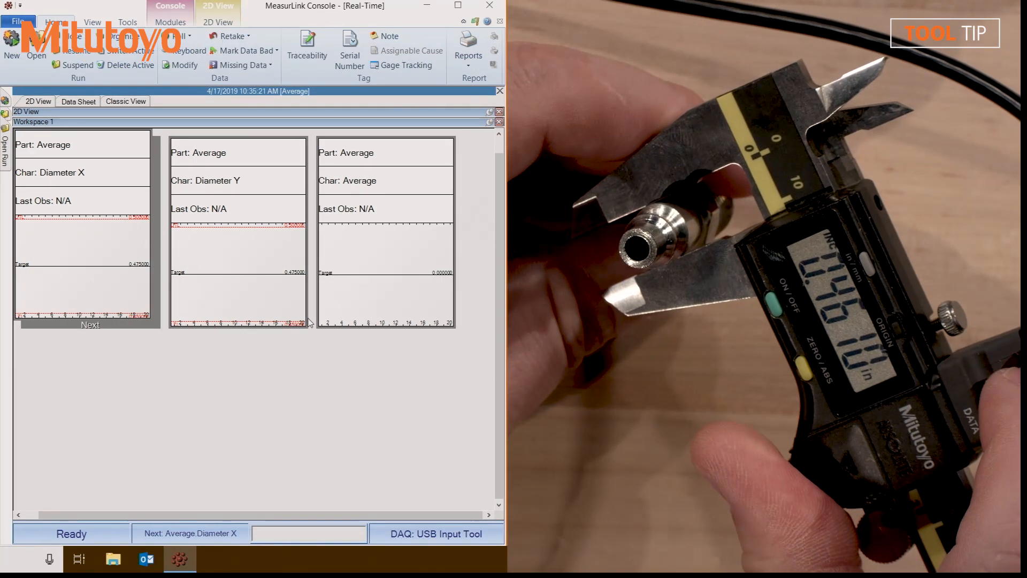
pyautogui.press('enter')
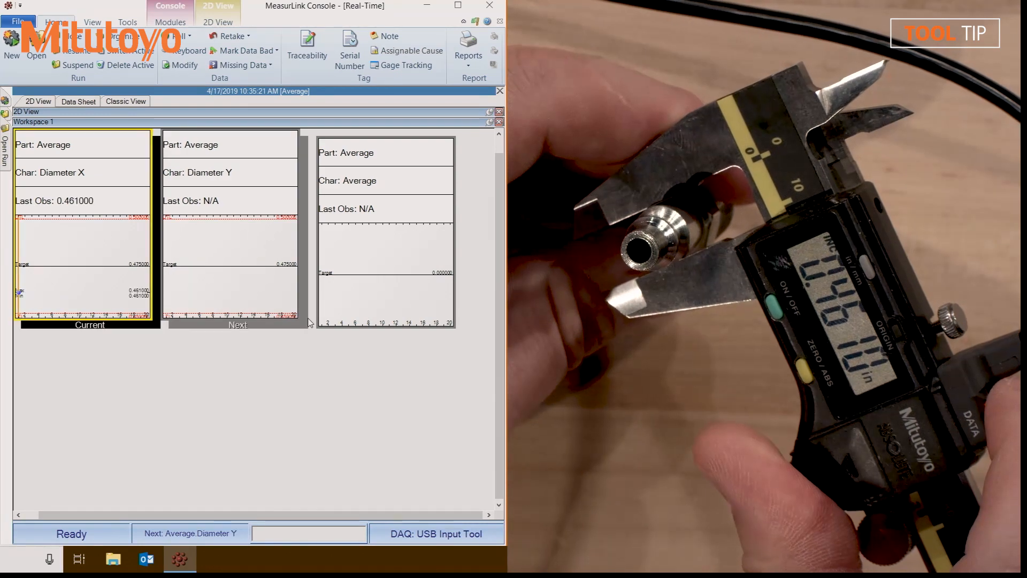